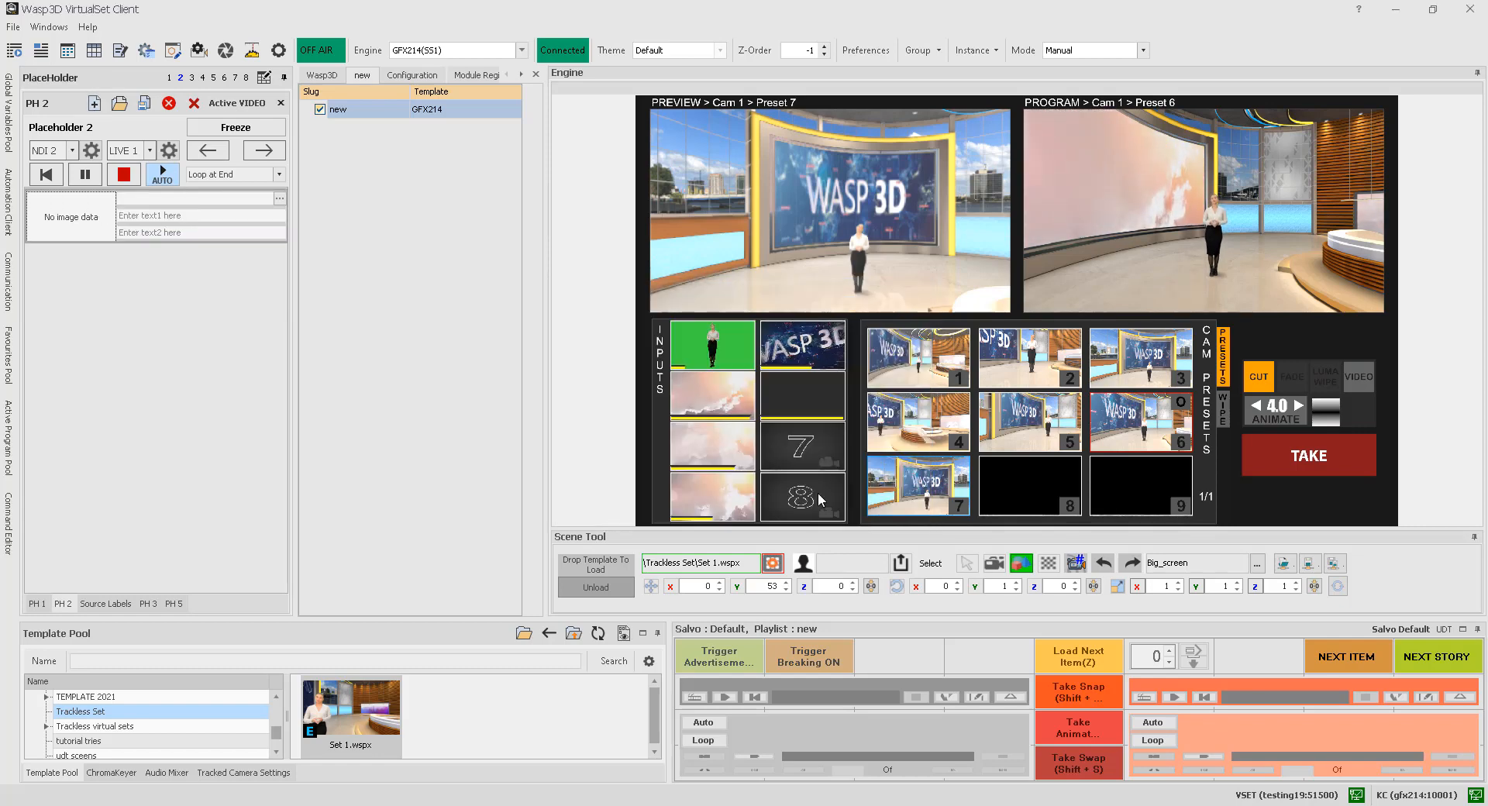
- Review the saved placeholder playlists list and dismiss it without loading one
click(119, 102)
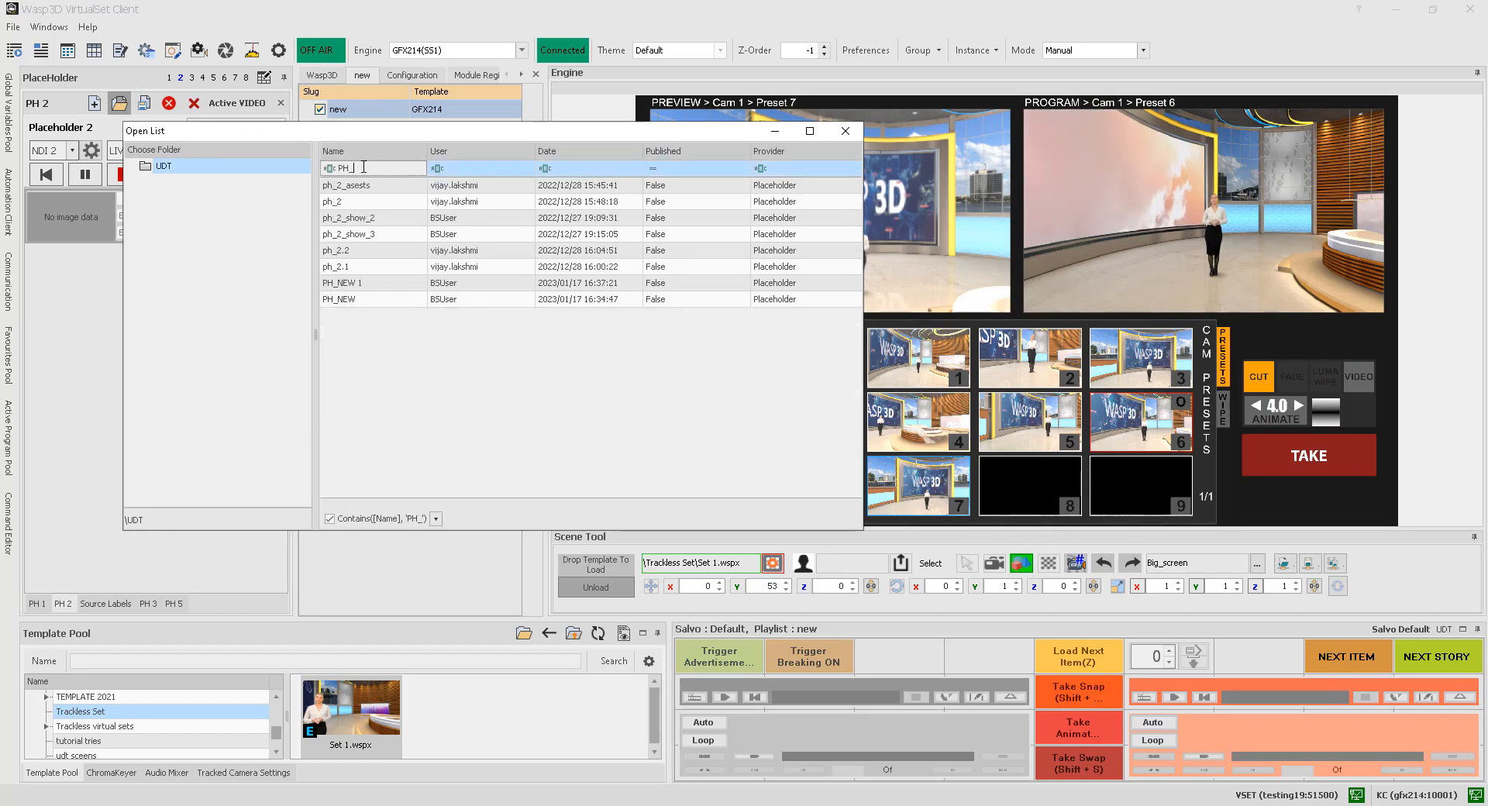
click(843, 130)
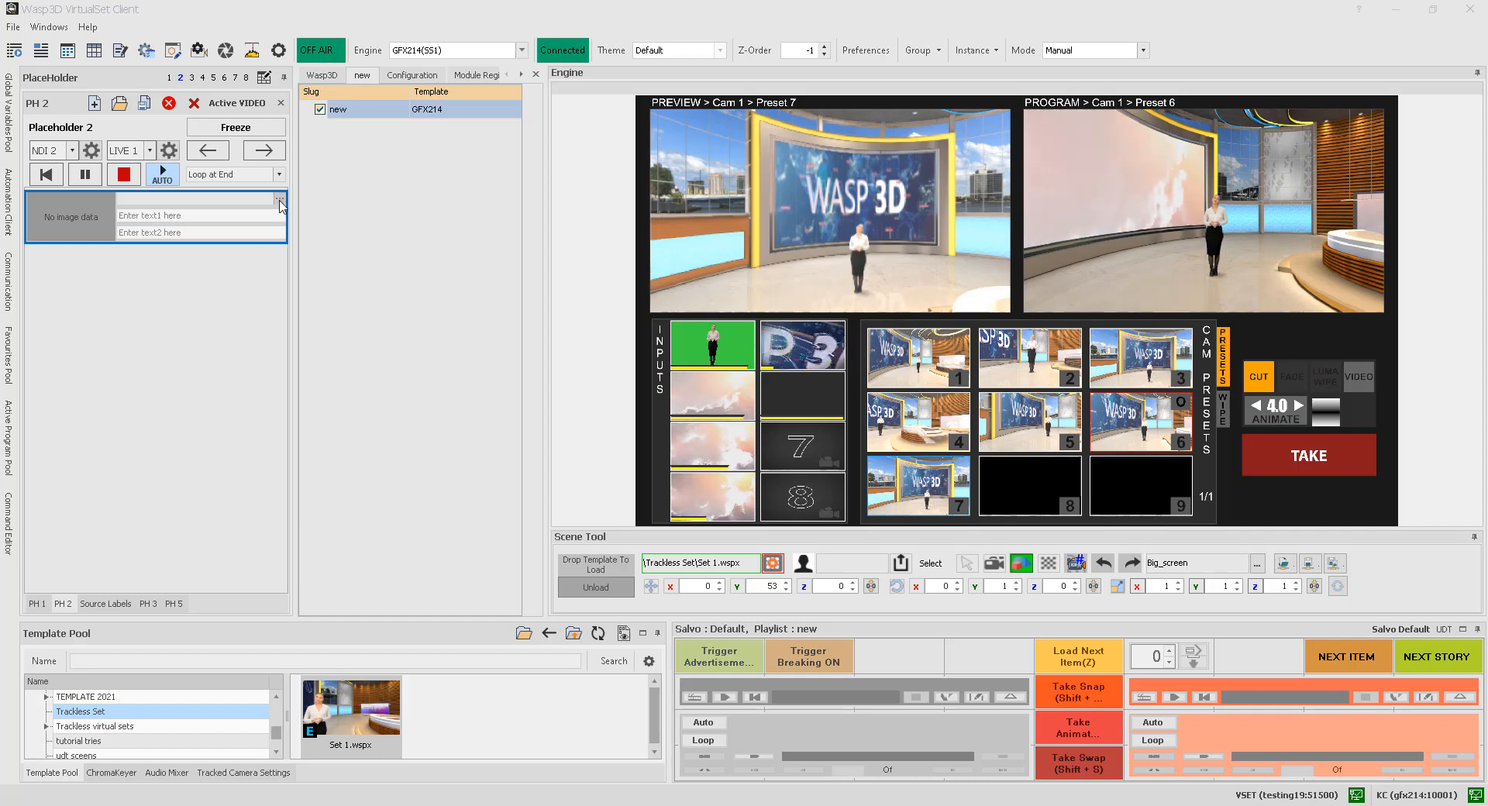
- Add Montage Quarter HD_1.mp4 to the empty slide with the current frame as its thumbnail
click(279, 203)
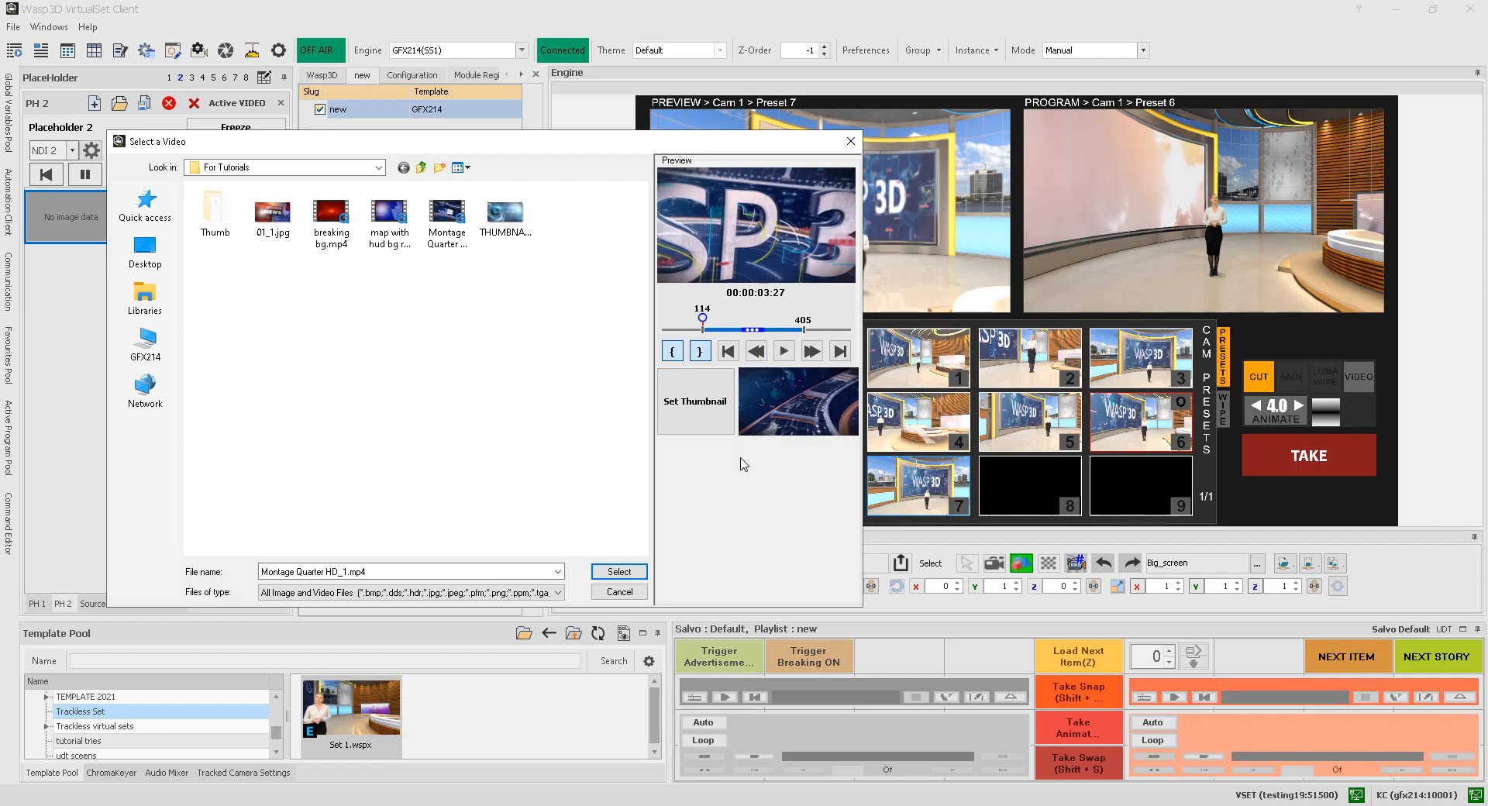
click(694, 399)
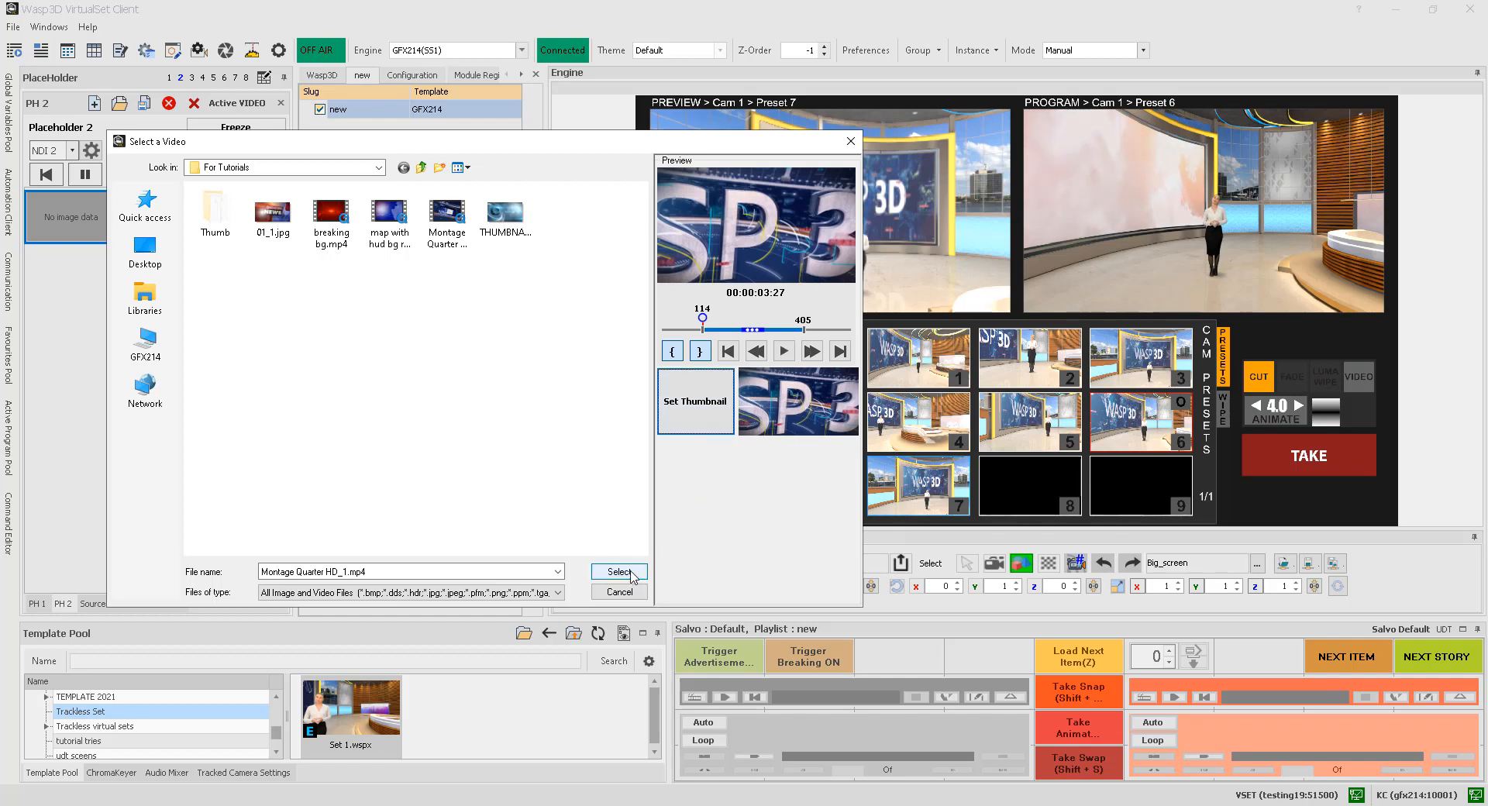
click(619, 572)
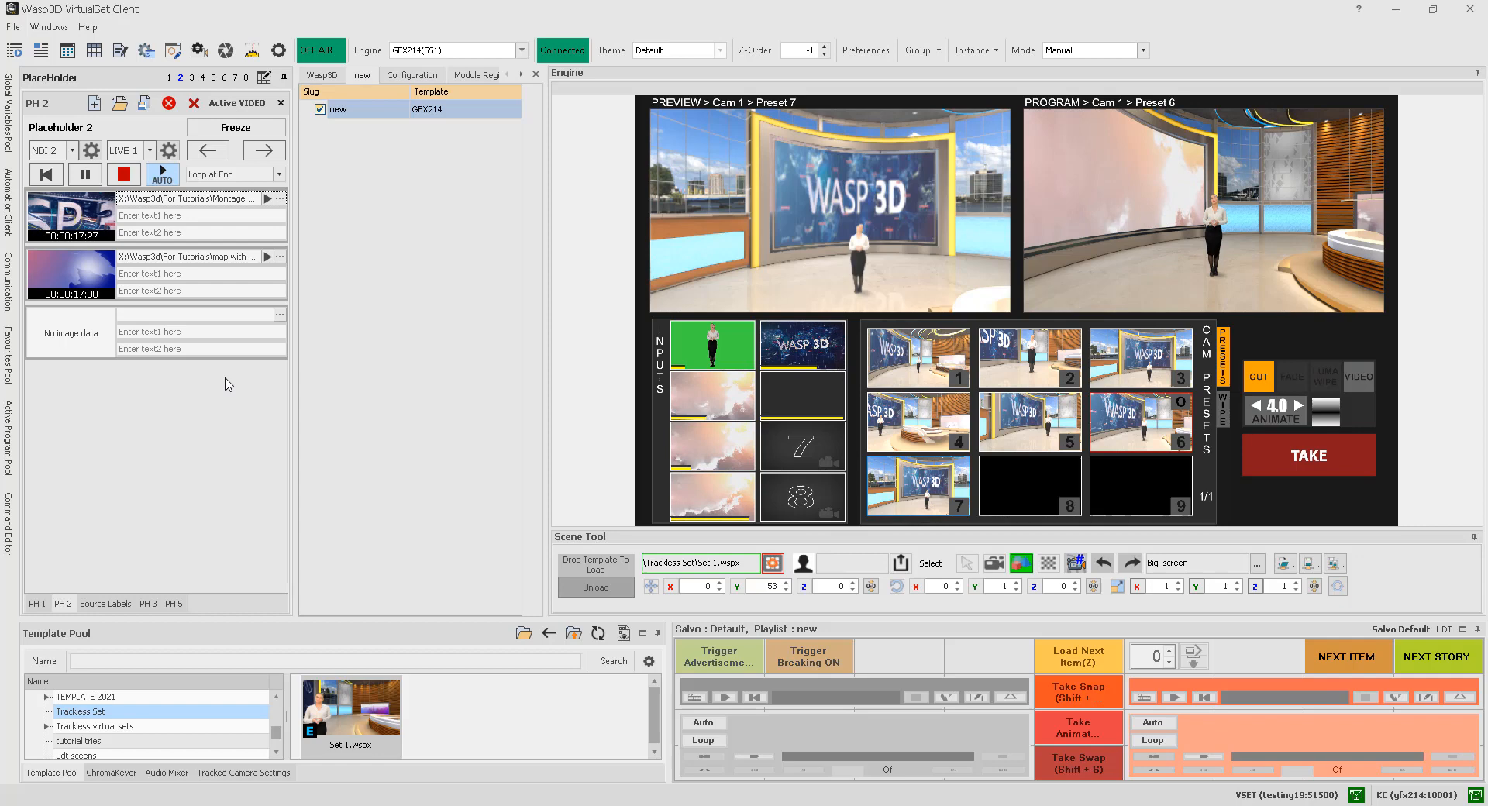
- Add the 01_1.jpg breaking-news image as the playlist's third slide
click(279, 199)
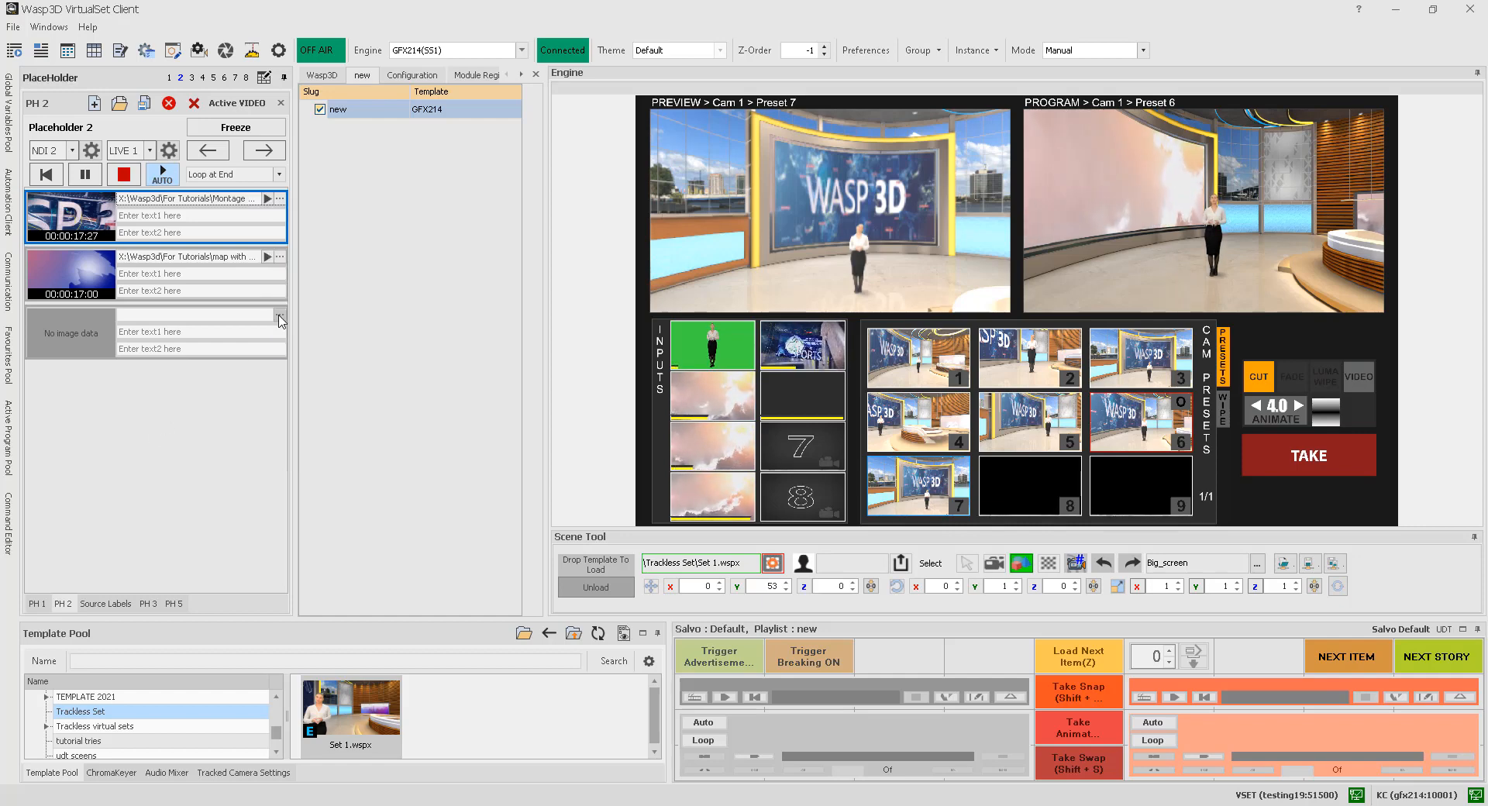
click(280, 318)
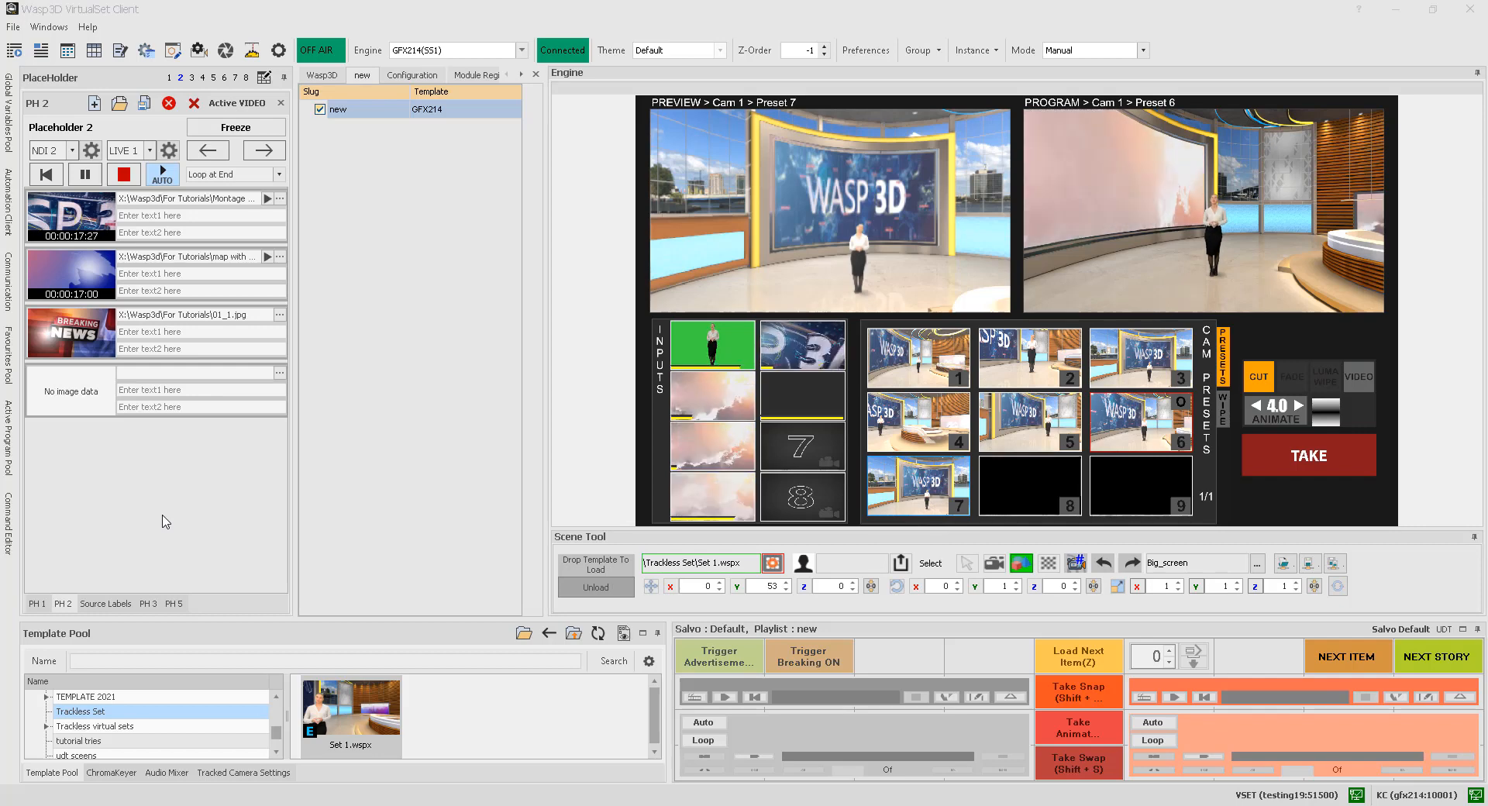
click(71, 215)
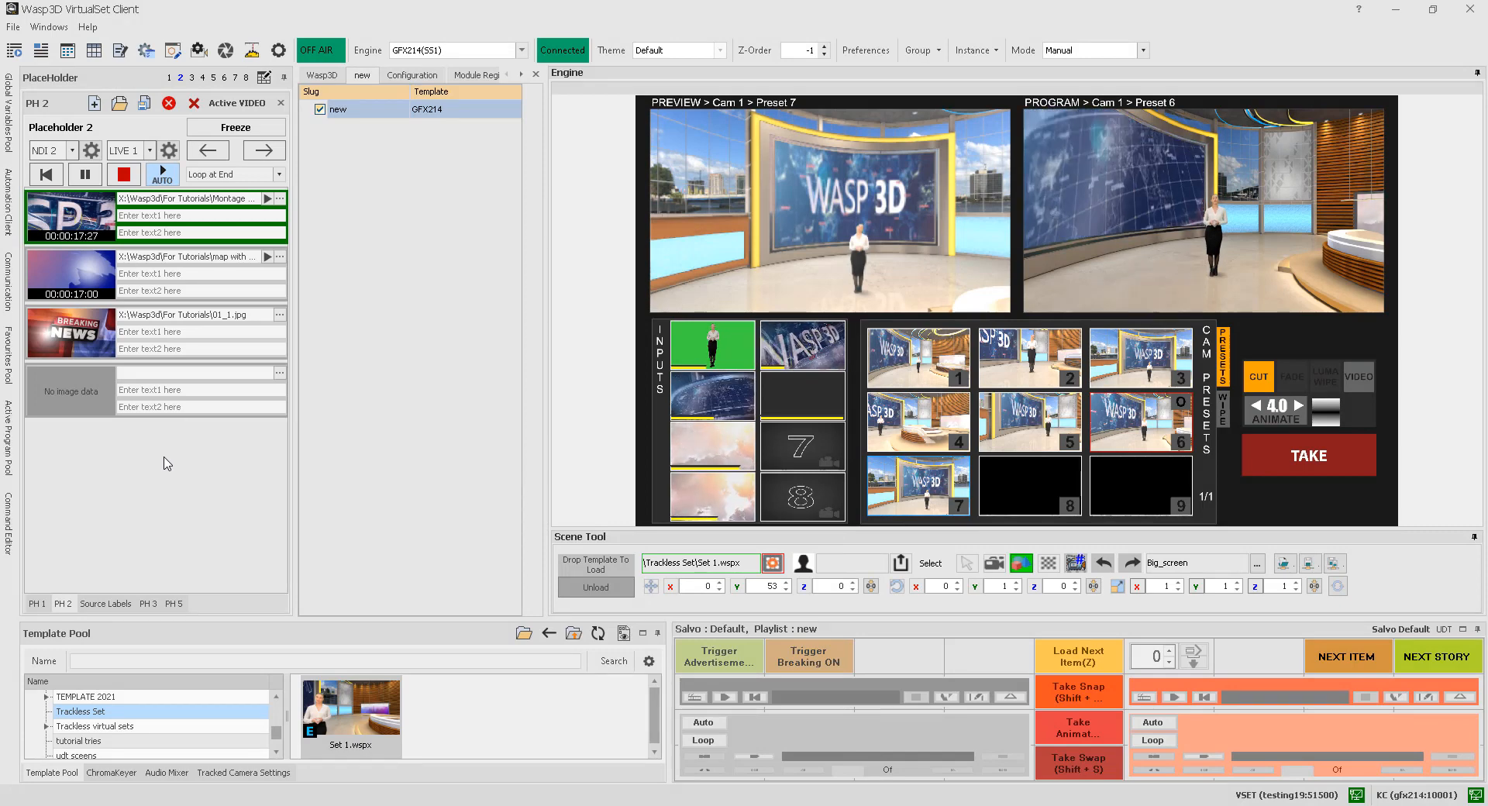
- Caption the Montage Quarter HD slide's top line LISA
click(200, 216)
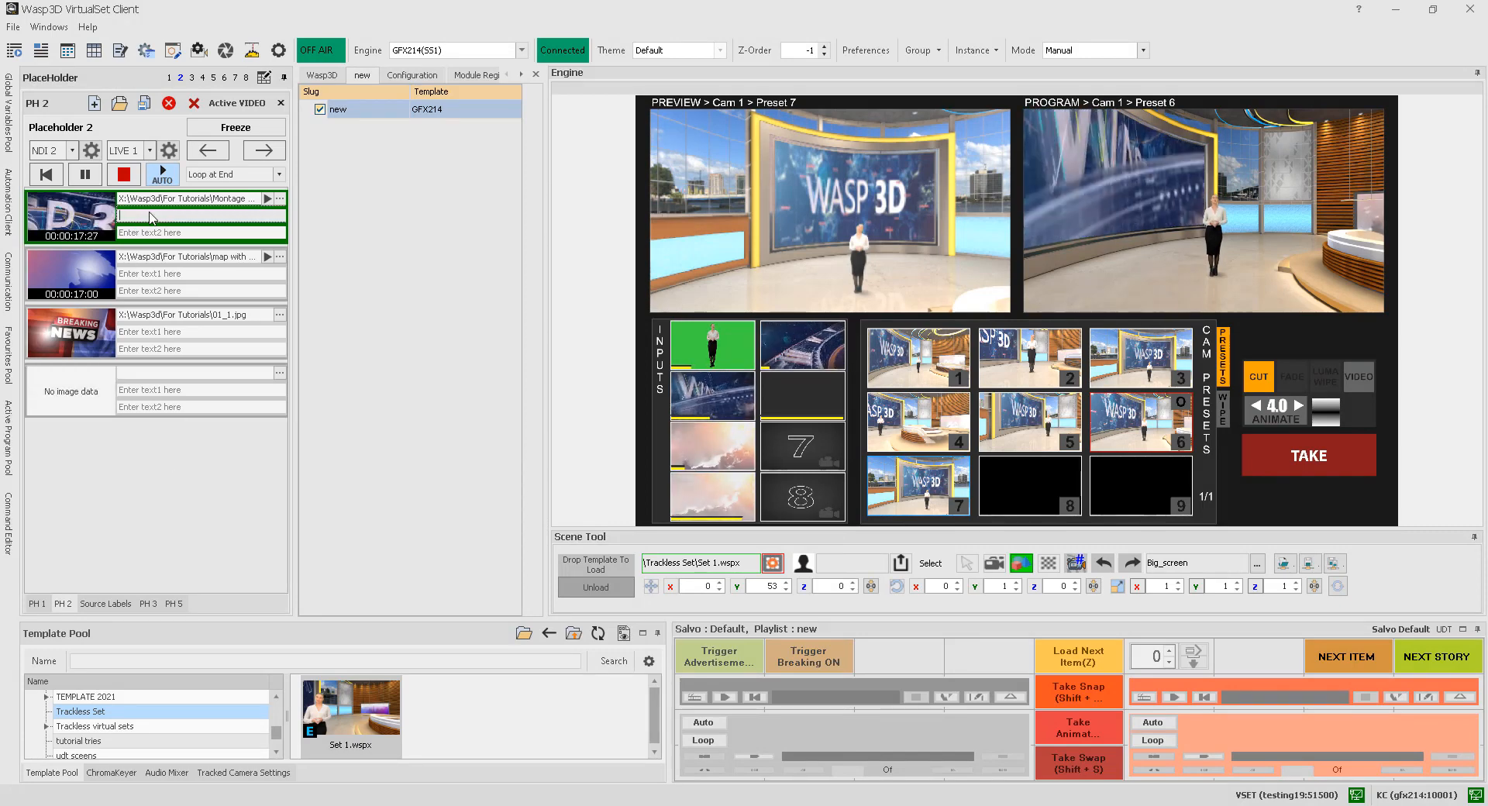
text(LISA)
click(200, 233)
text(ANCHOR)
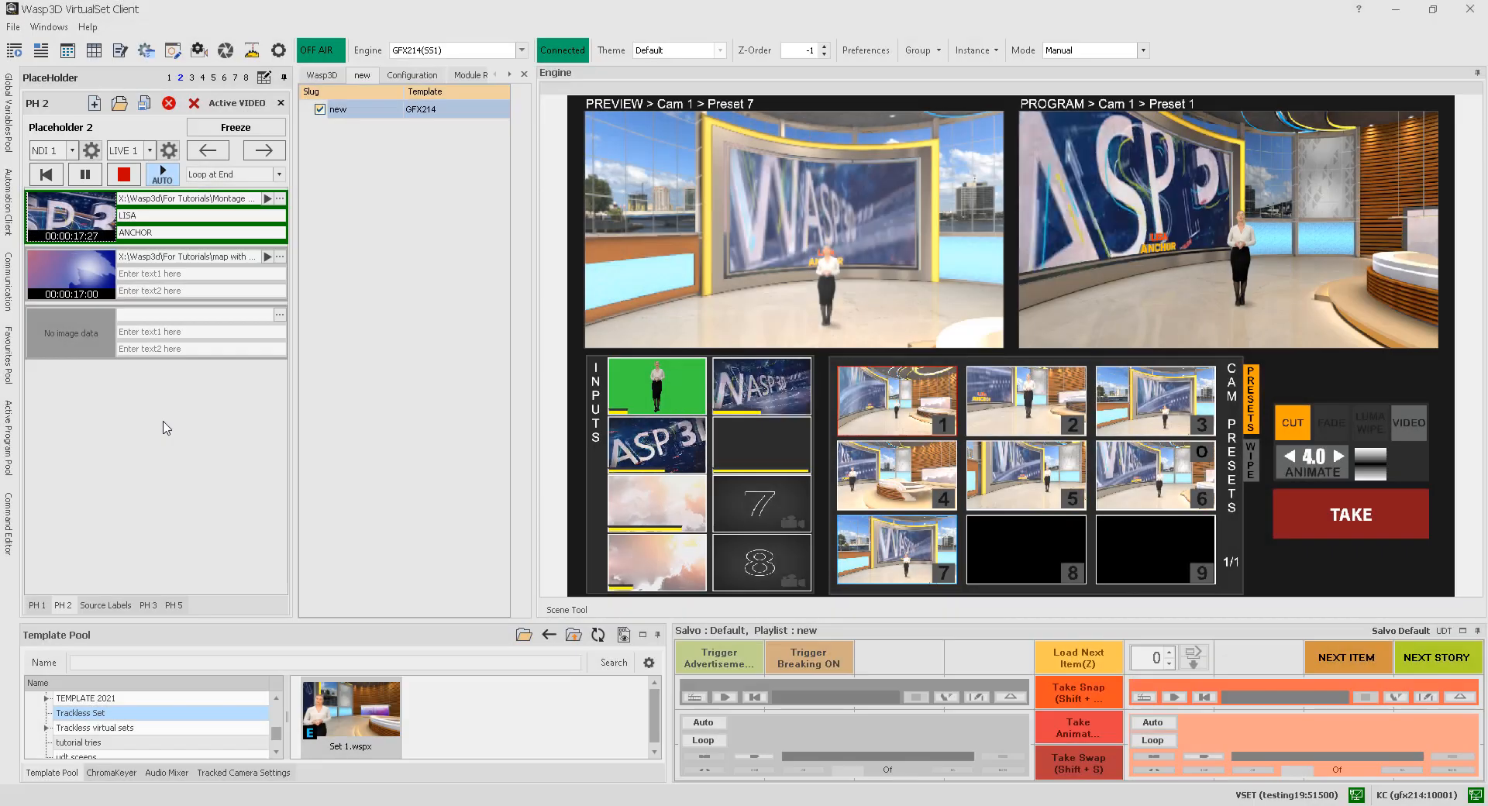
- Switch the wall source to NDI 1, then advance the playlist through its next two video slides
click(91, 150)
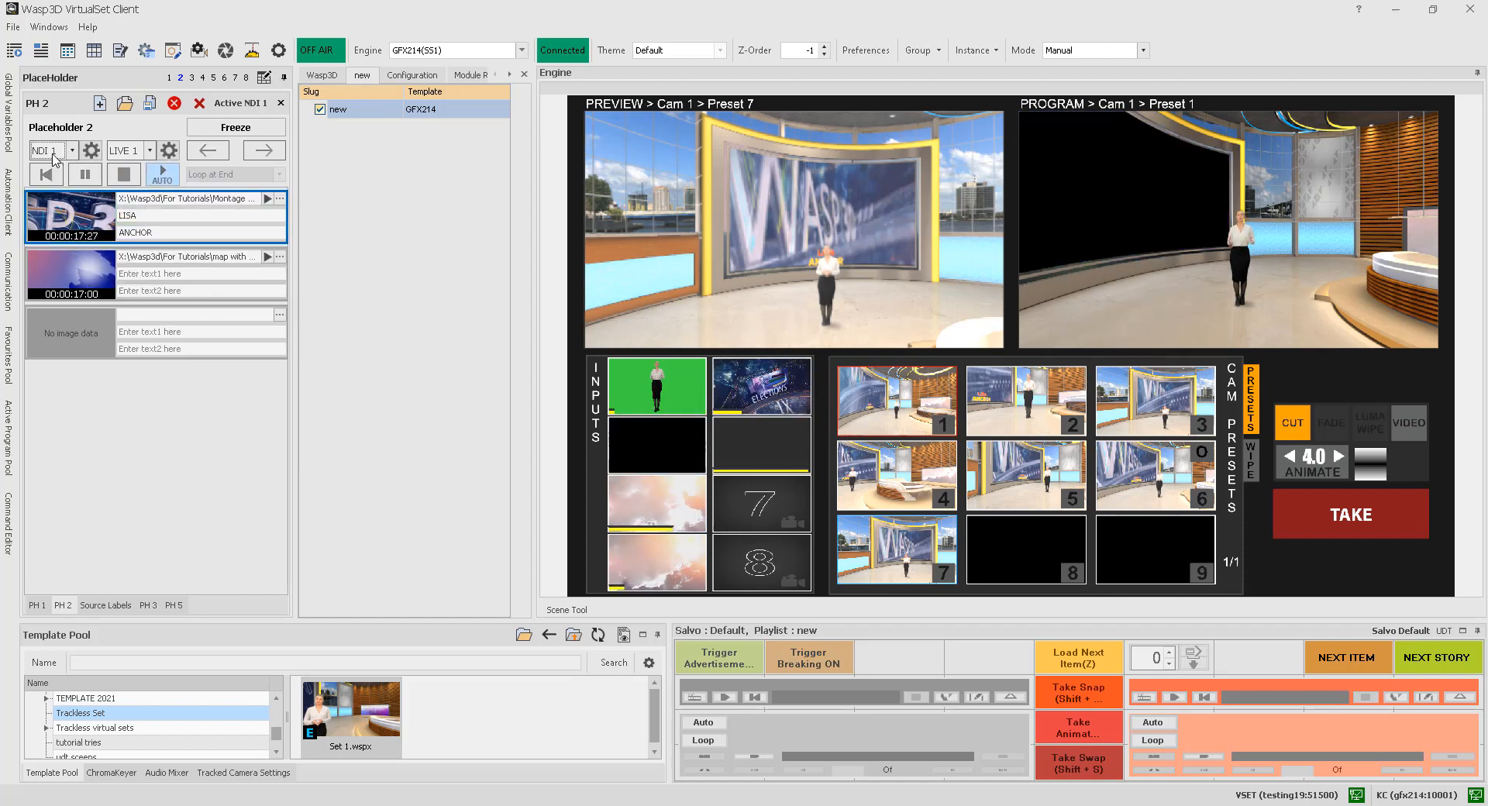
click(129, 150)
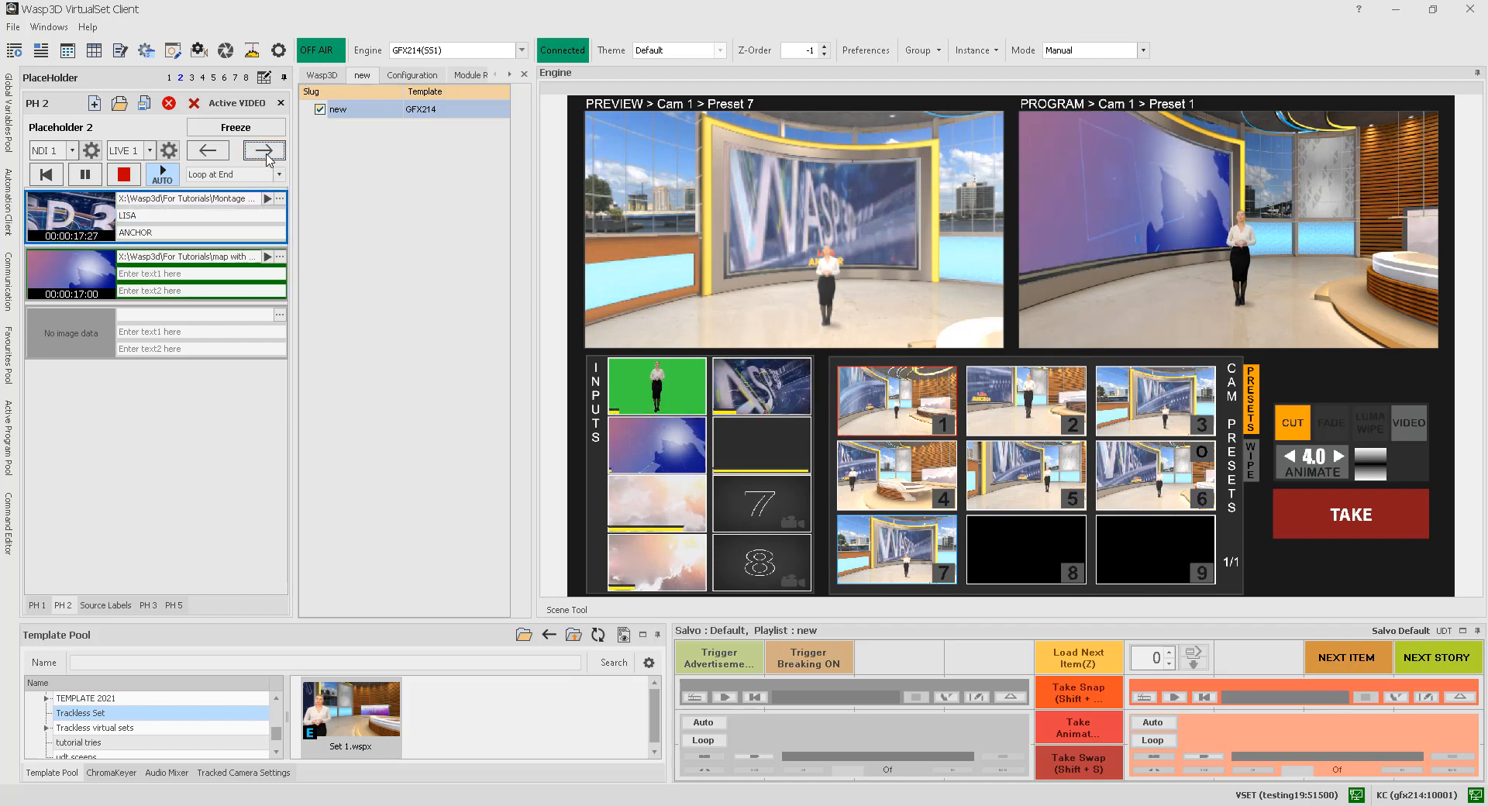
click(236, 127)
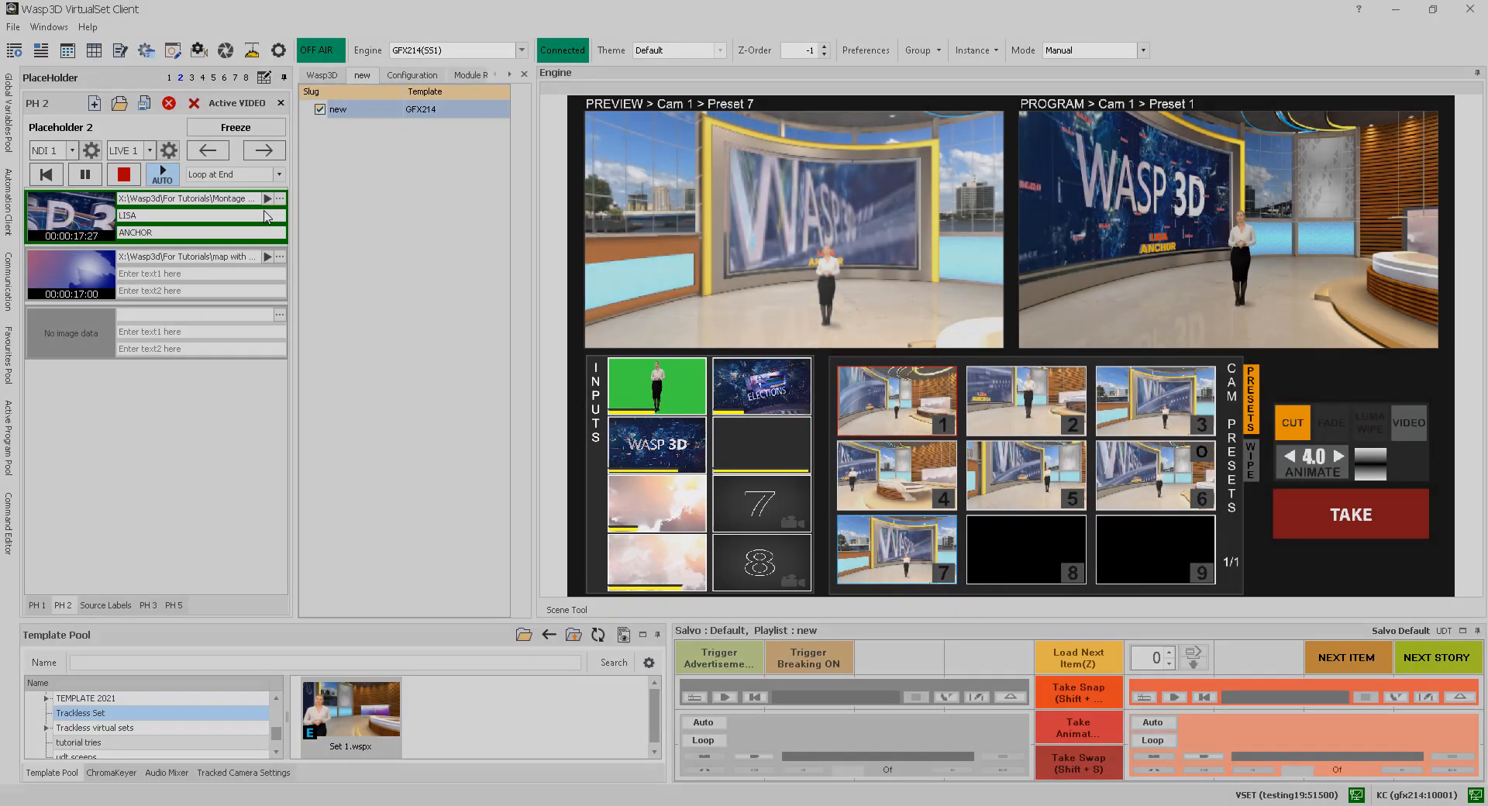
- Cut to camera preset 2 and cue the PH 5 source in preview
click(1024, 400)
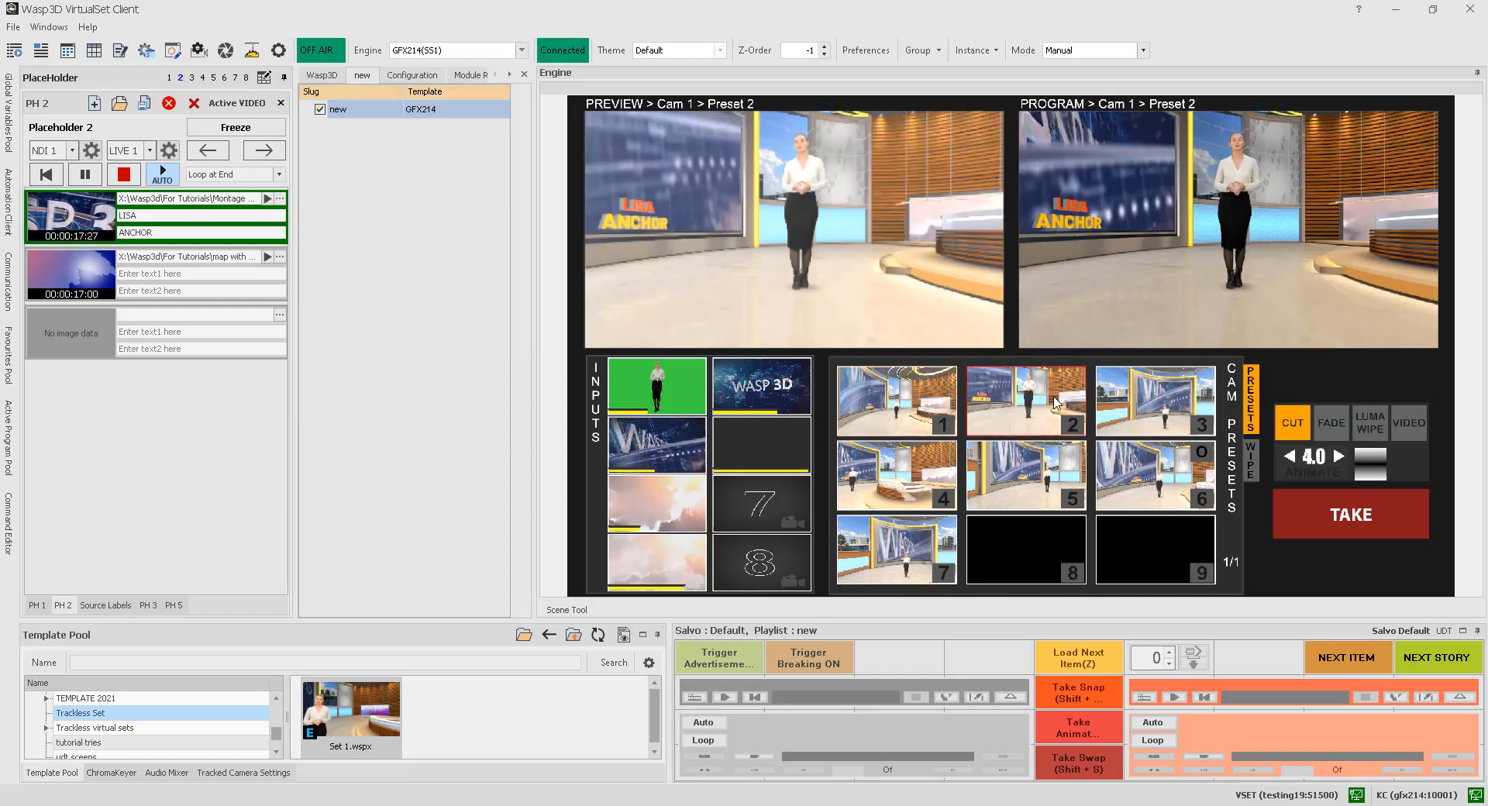
click(759, 384)
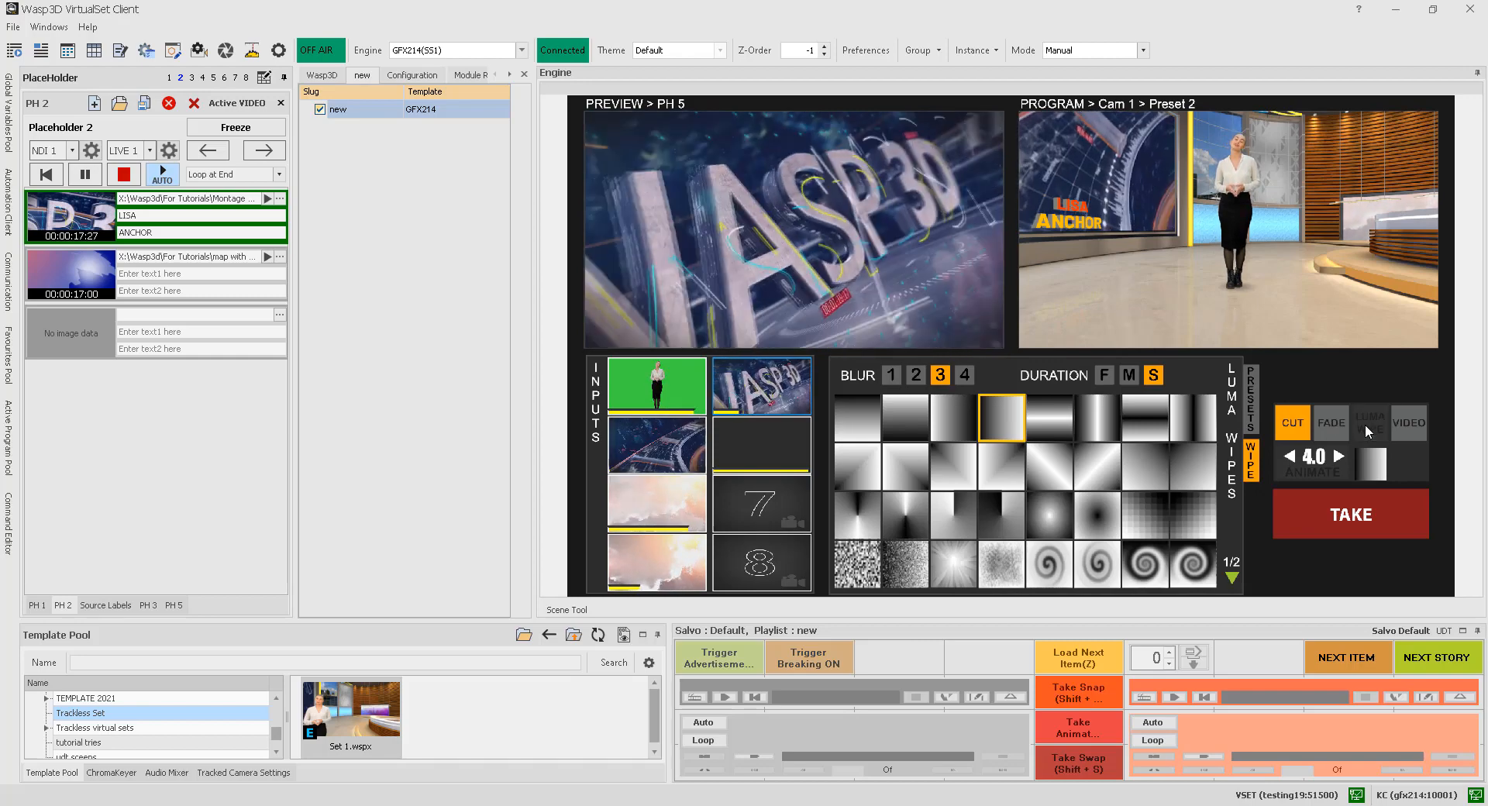
- Luma-wipe PH 5 to program, then transition back to camera preset 3
click(1350, 512)
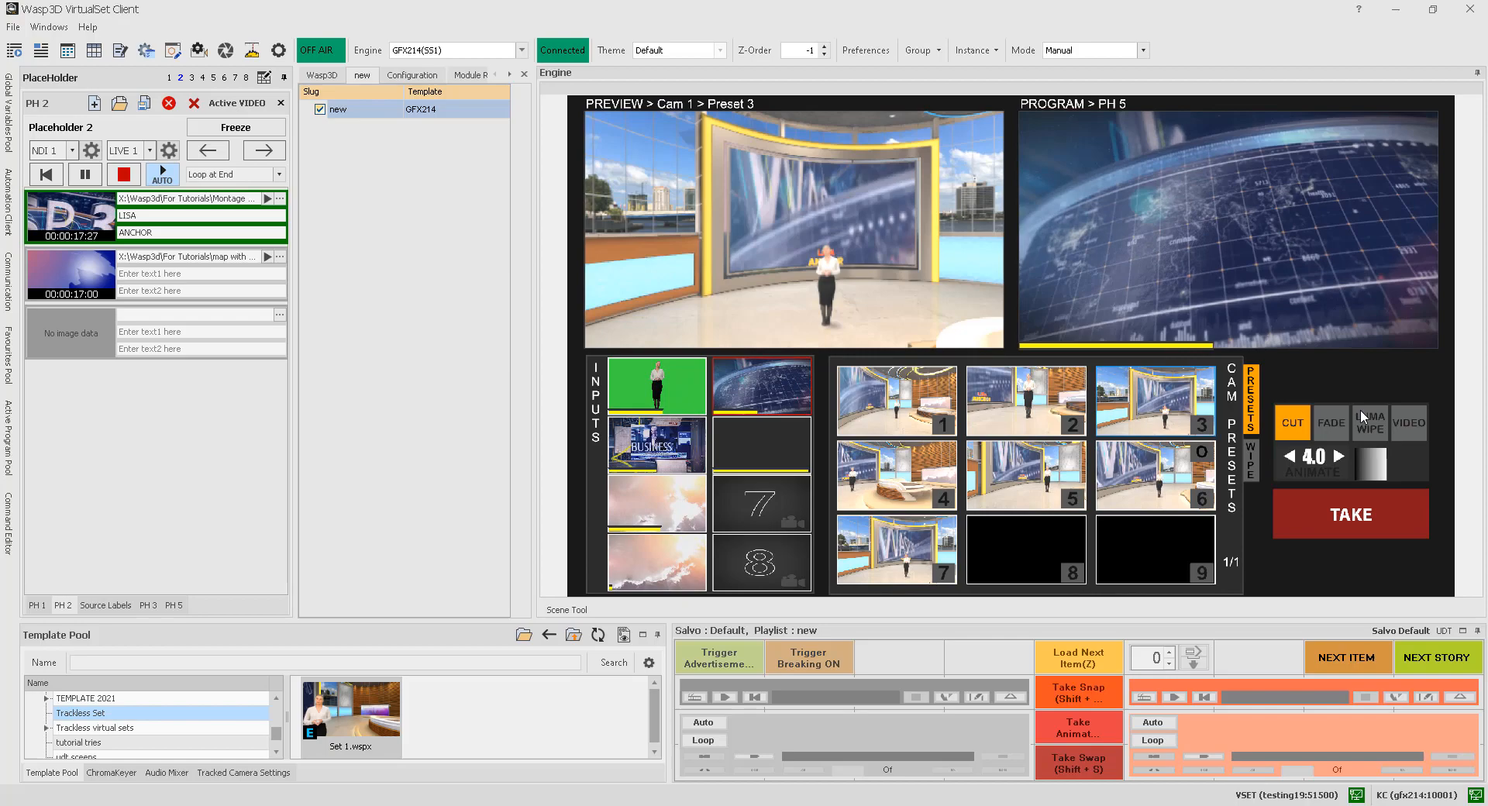
click(1349, 515)
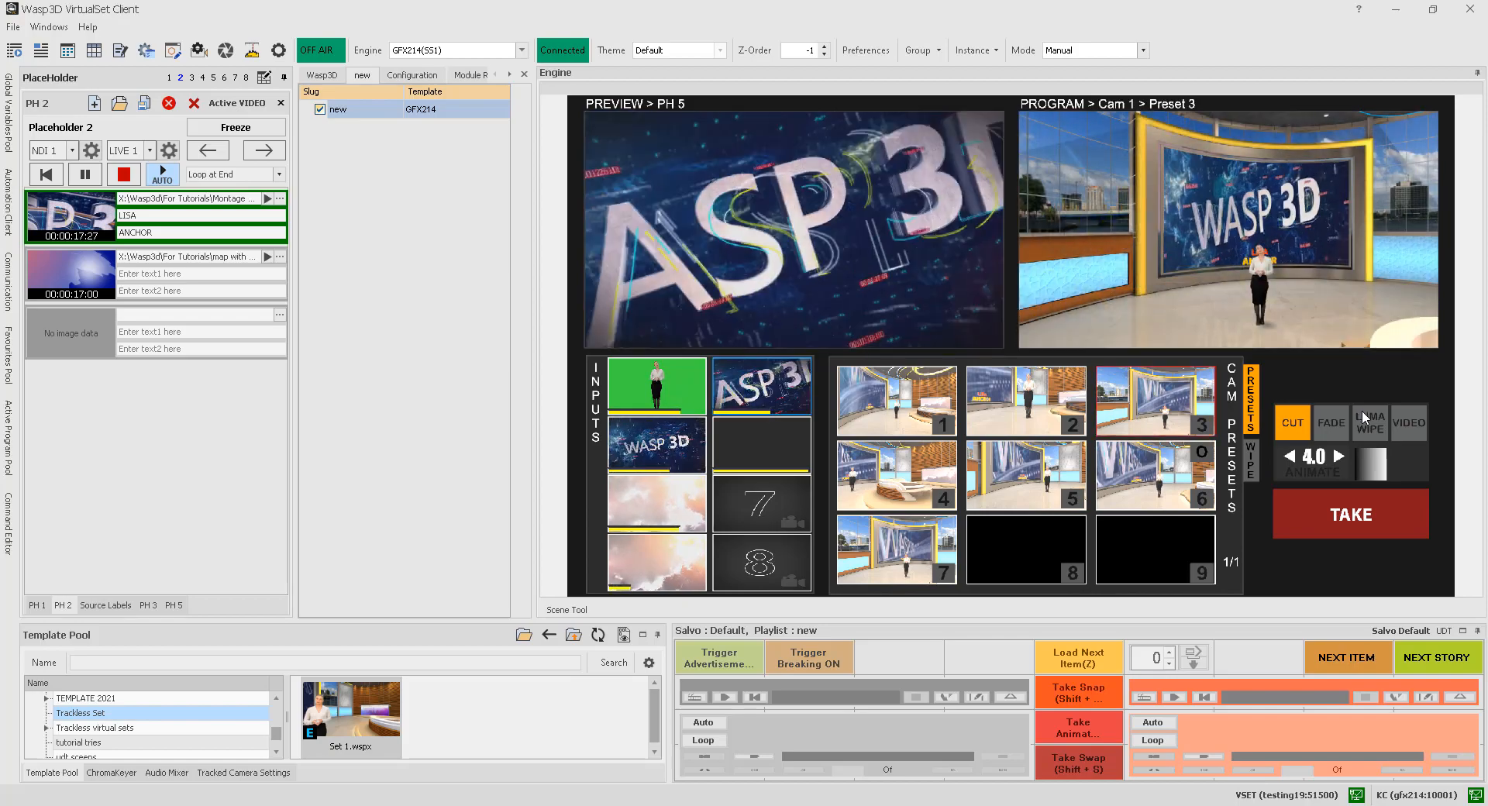